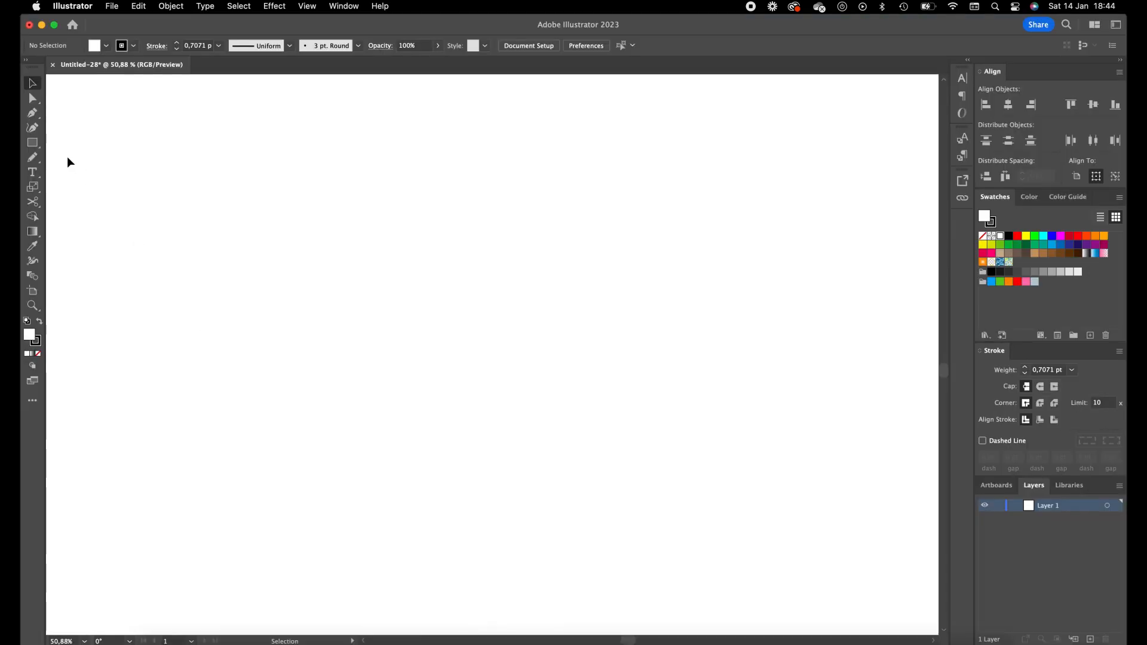
mouse_move(32, 142)
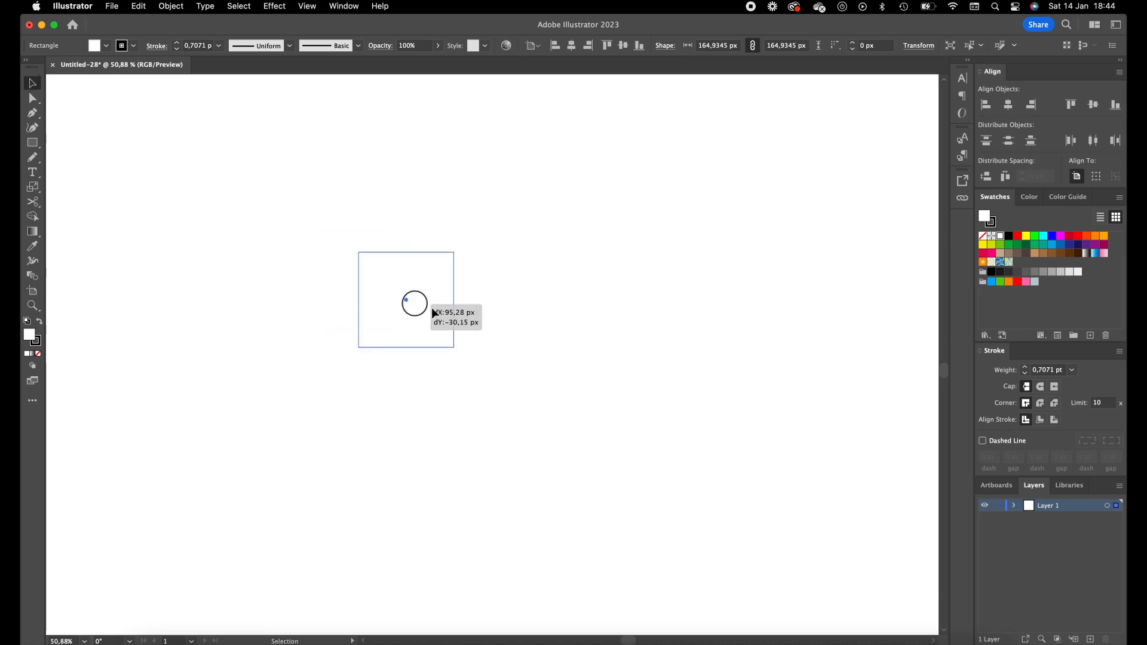
Move the square right, Alt-drag copies to its left and above, then select the left pair.
left_click_drag(406, 300, 596, 349)
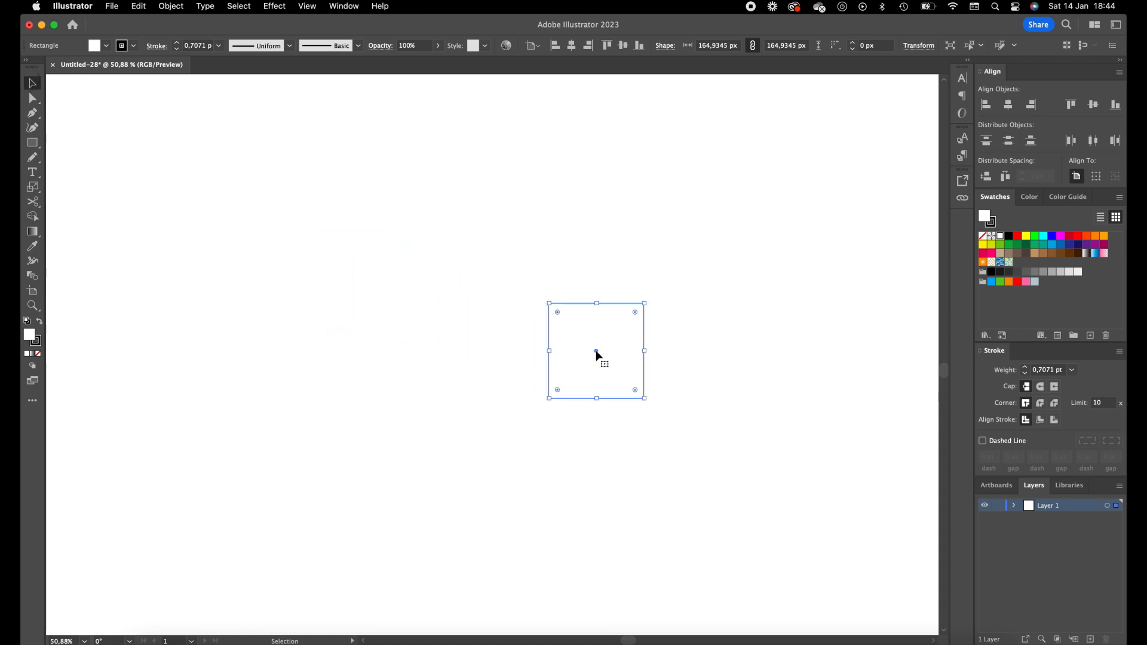
left_click_drag(596, 351, 436, 352)
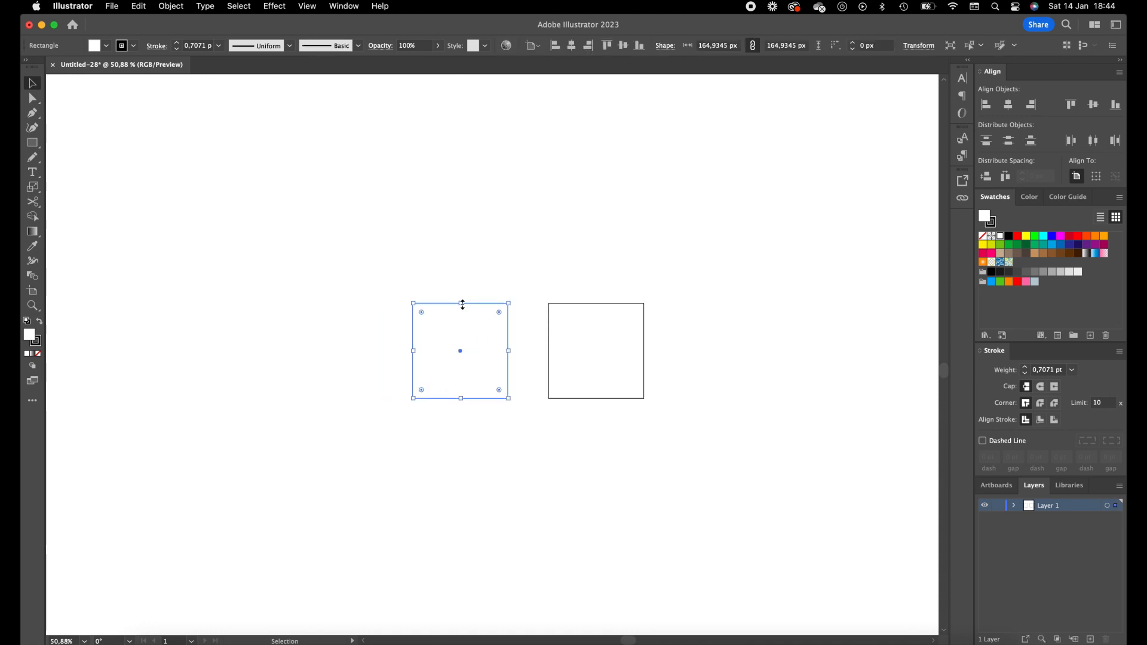
key("cmd+z")
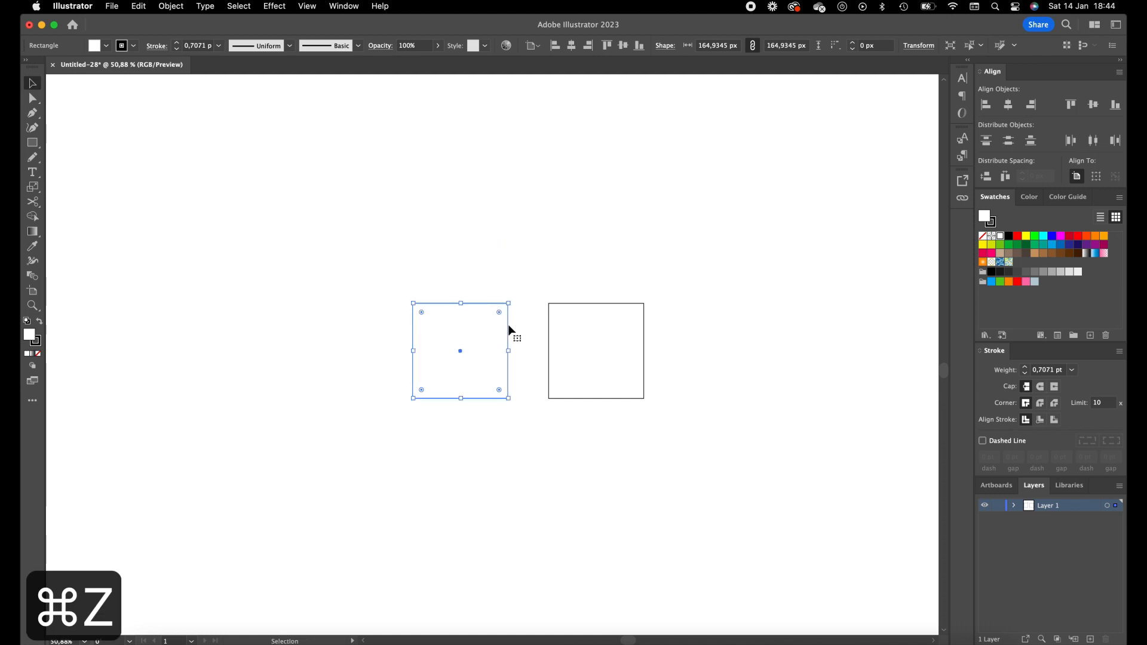
left_click_drag(460, 351, 459, 255)
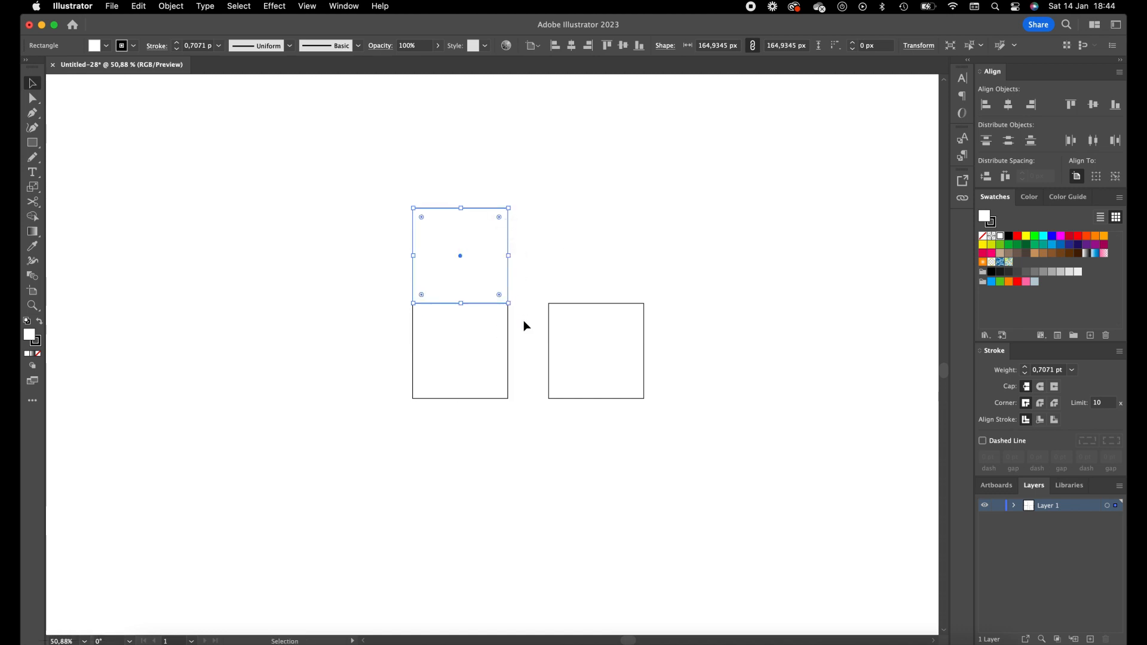
left_click_drag(460, 255, 460, 351)
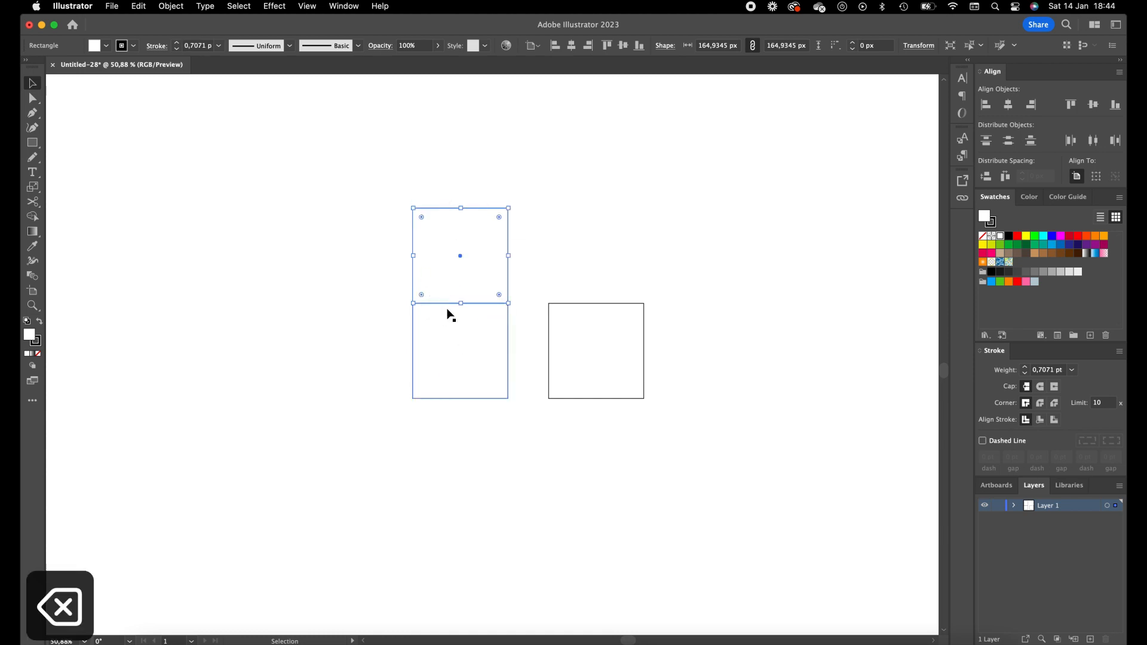
Duplicate the right square and move the copy down below the other shapes.
left_click(595, 349)
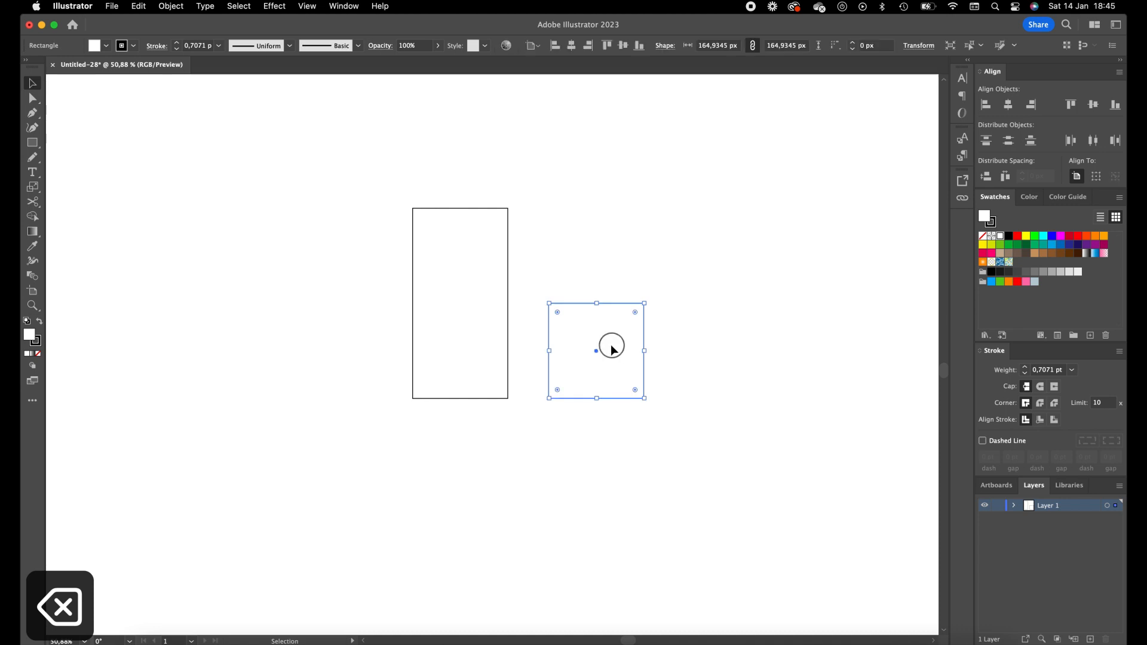
left_click_drag(611, 349, 524, 350)
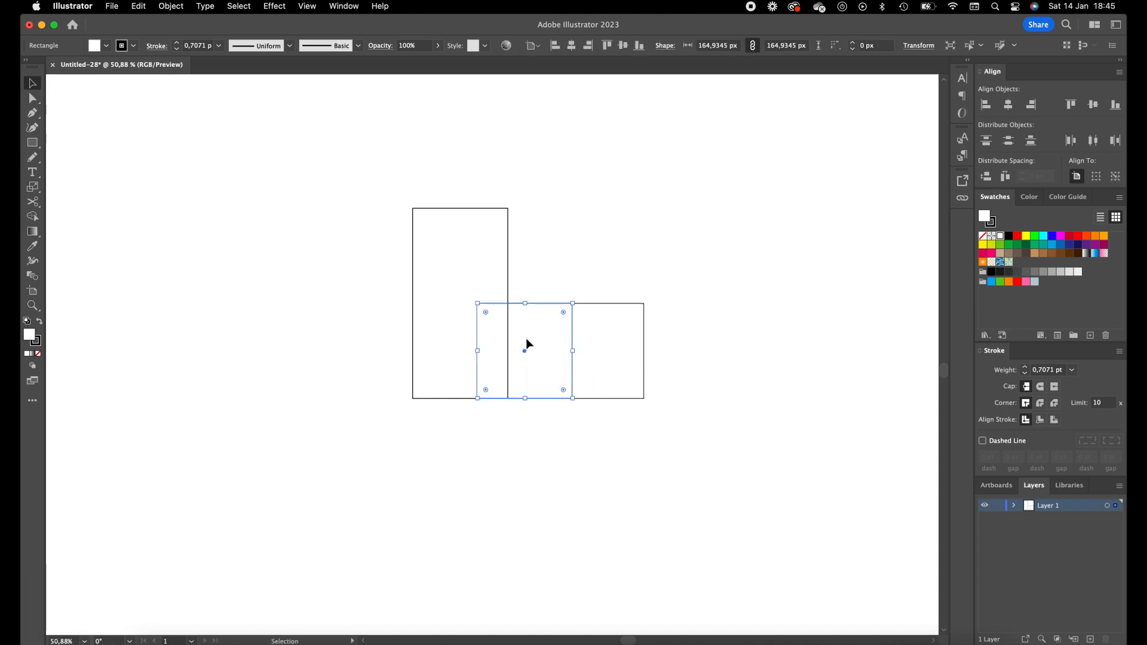
left_click_drag(525, 350, 524, 416)
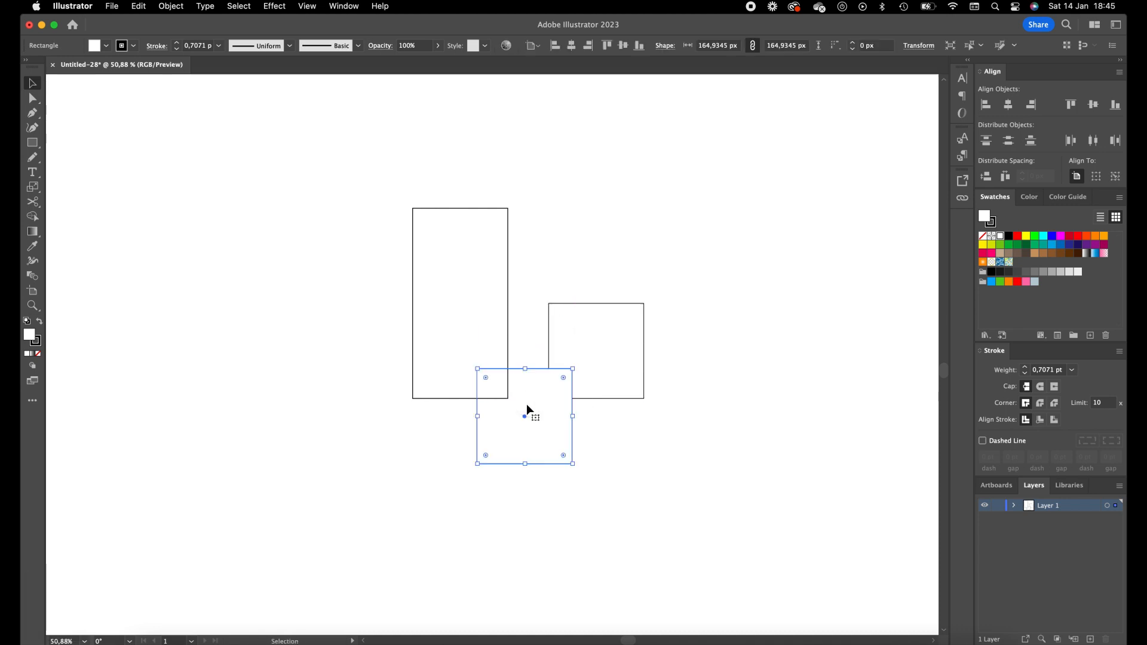
Group the shapes, centre the bottom square horizontally under the gap, and deselect.
left_click_drag(525, 463, 525, 485)
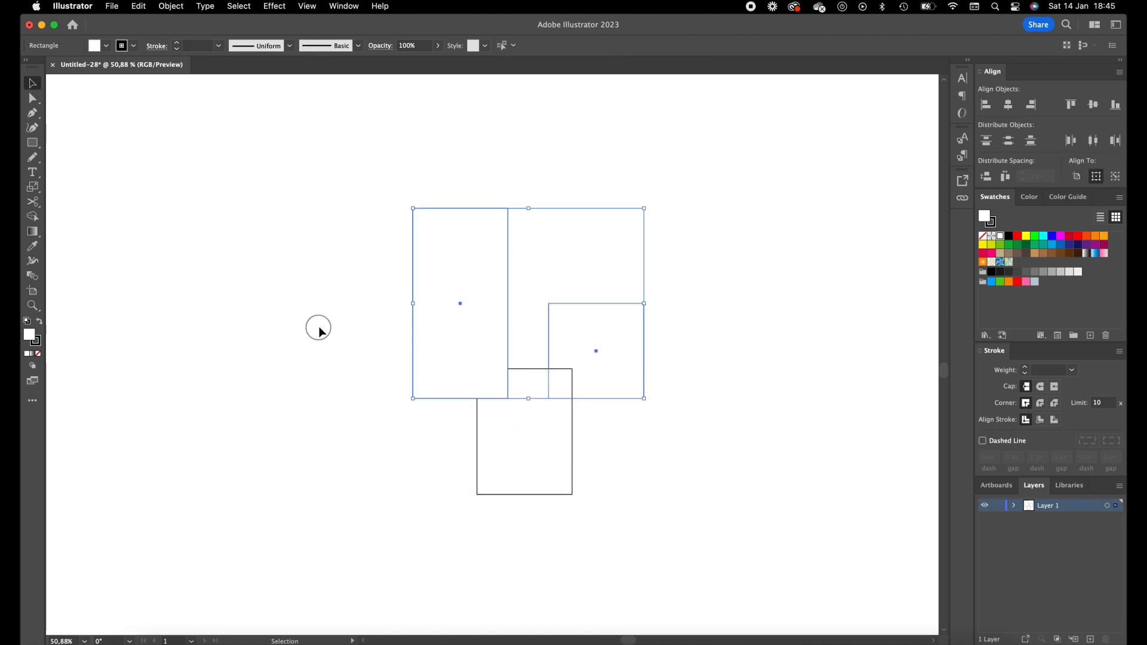
key("cmd+g")
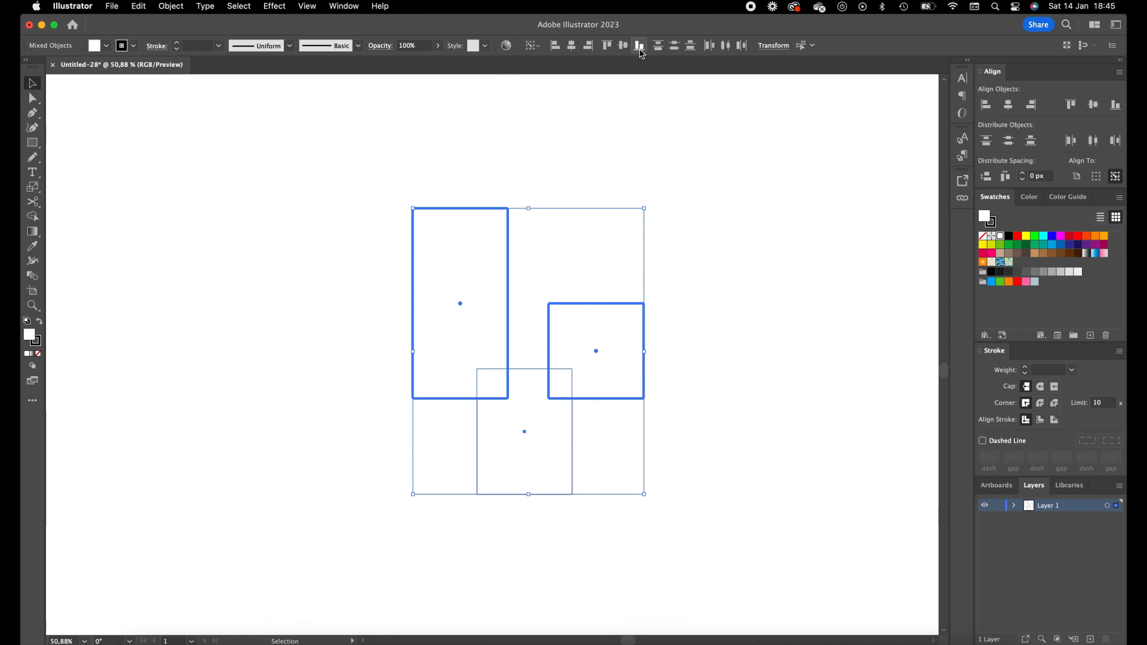
left_click(571, 45)
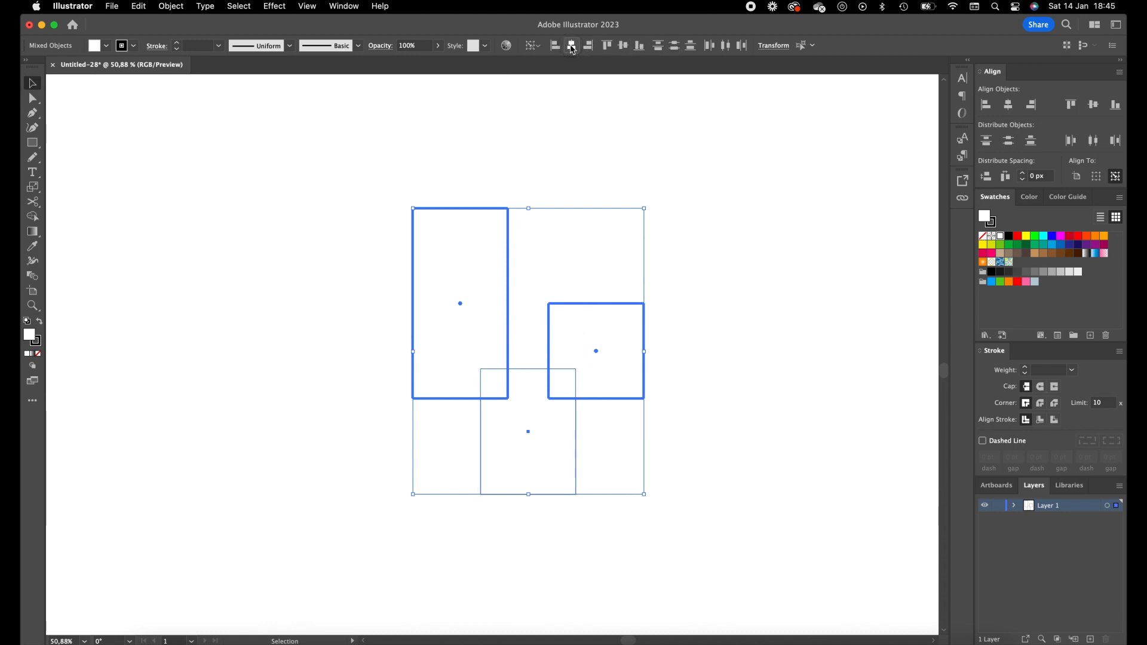
left_click(284, 160)
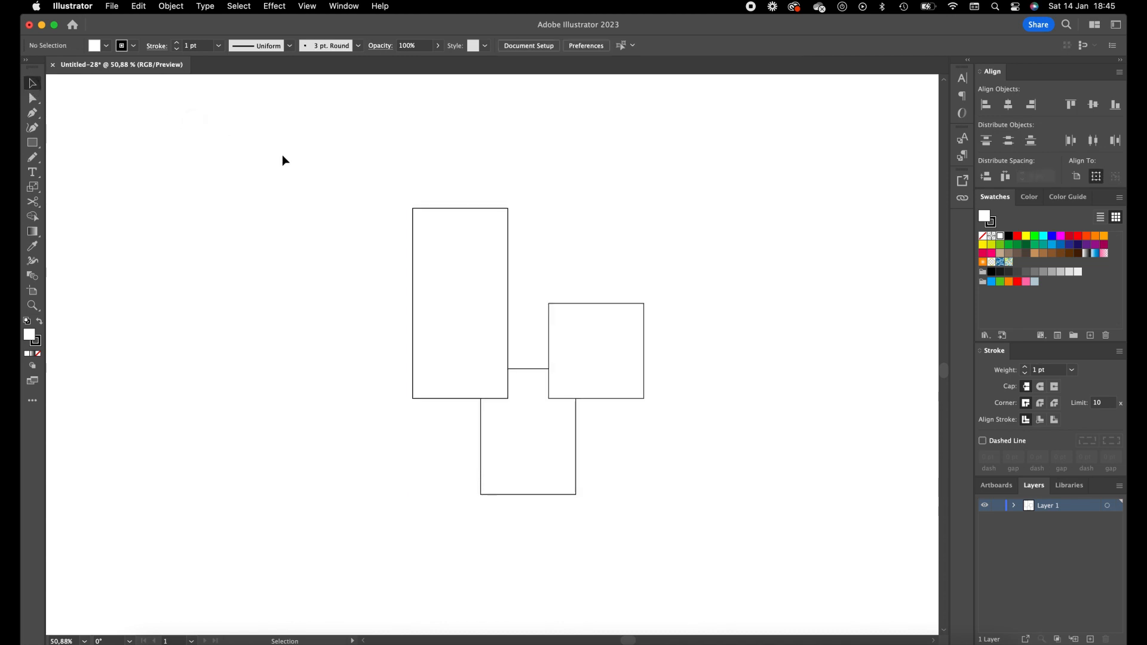
Unite the three squares and drag the live corner widgets to maximum roundness.
left_click_drag(286, 161, 351, 247)
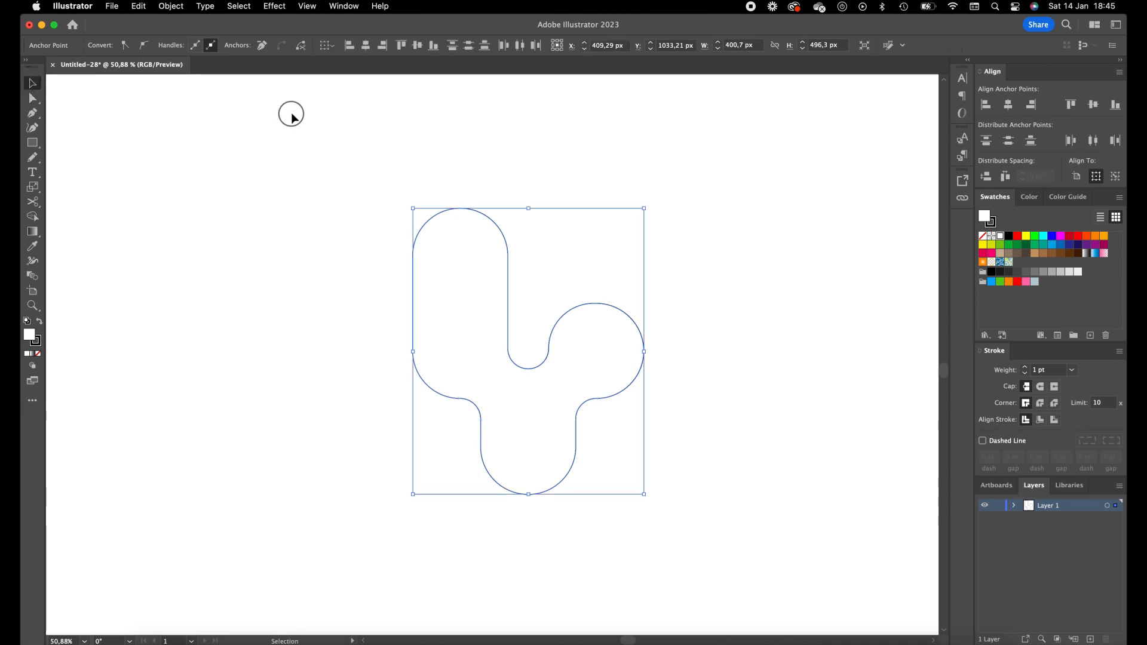
left_click(32, 98)
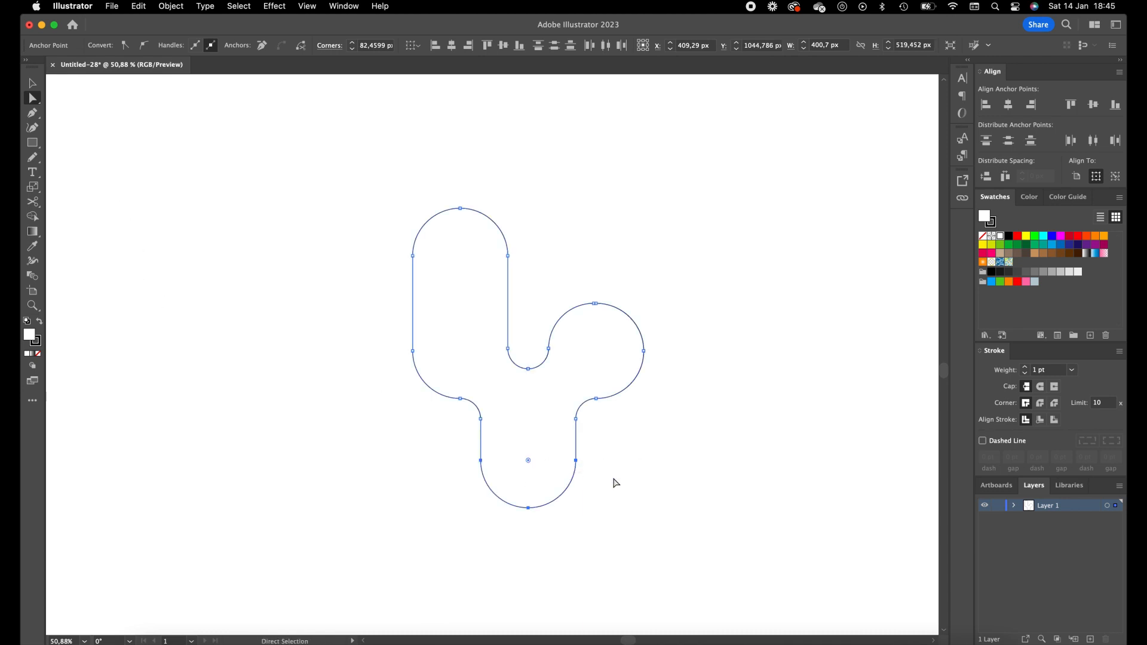
left_click(169, 6)
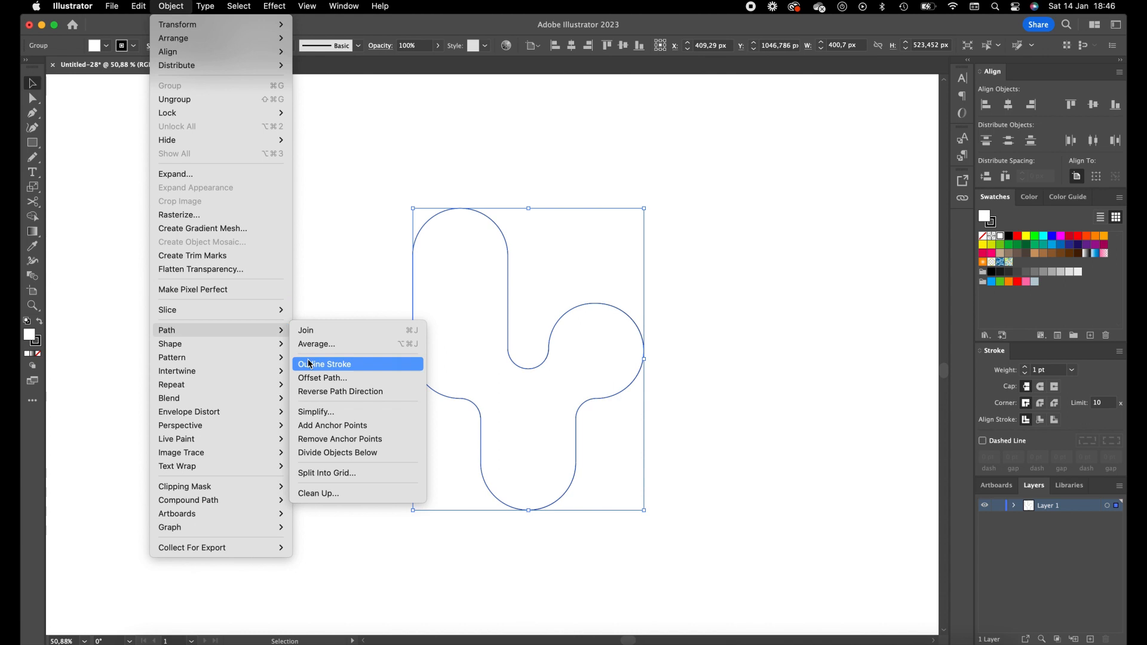
Repeatedly apply a -10 px Offset Path to the newest innermost outline.
left_click(322, 378)
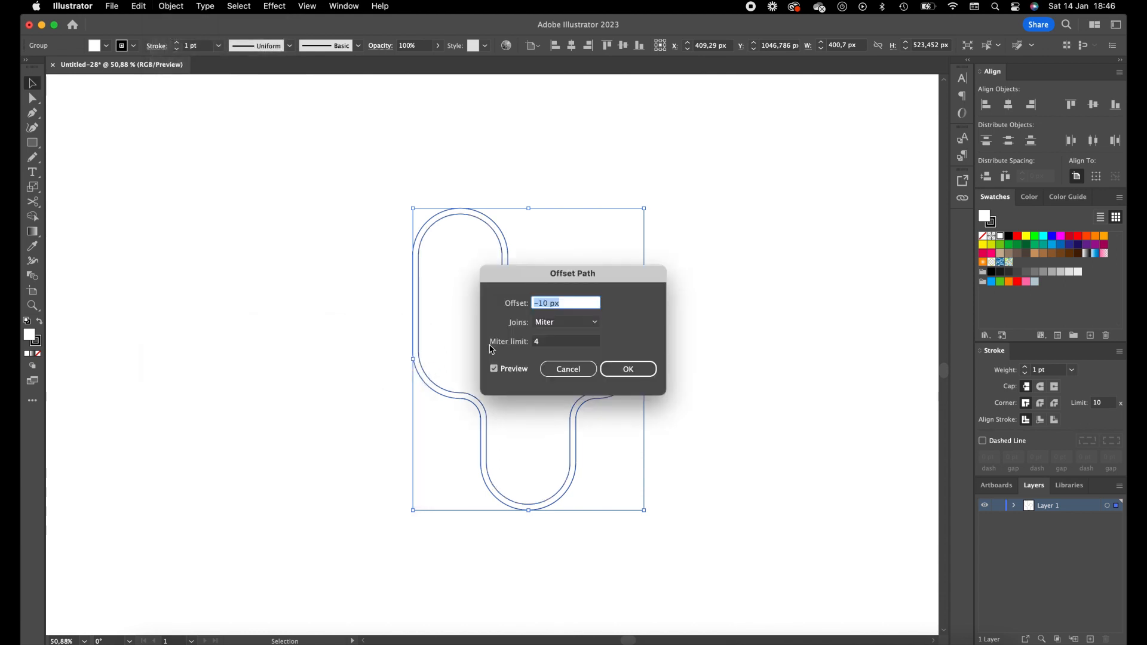
mouse_move(568, 313)
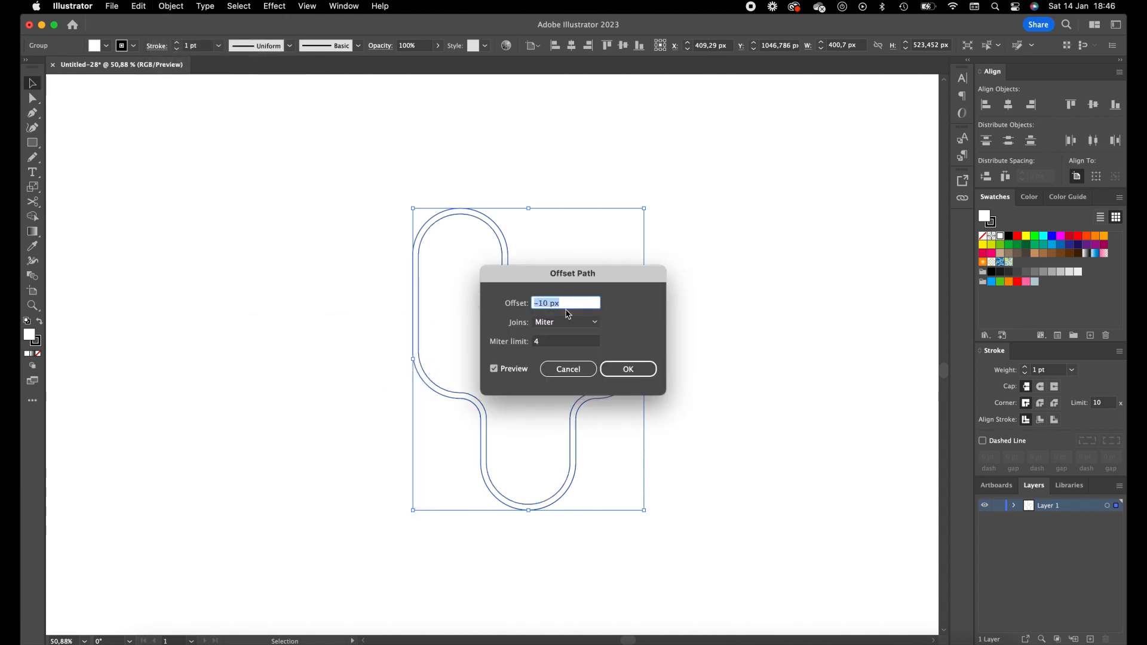
left_click(628, 369)
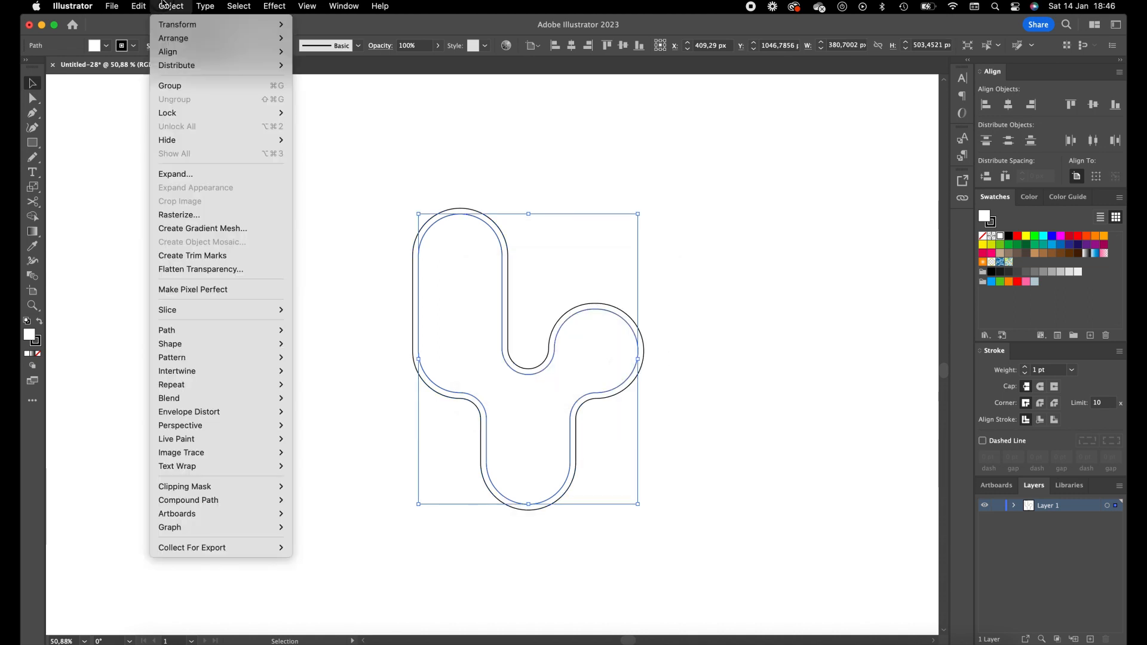
mouse_move(170, 344)
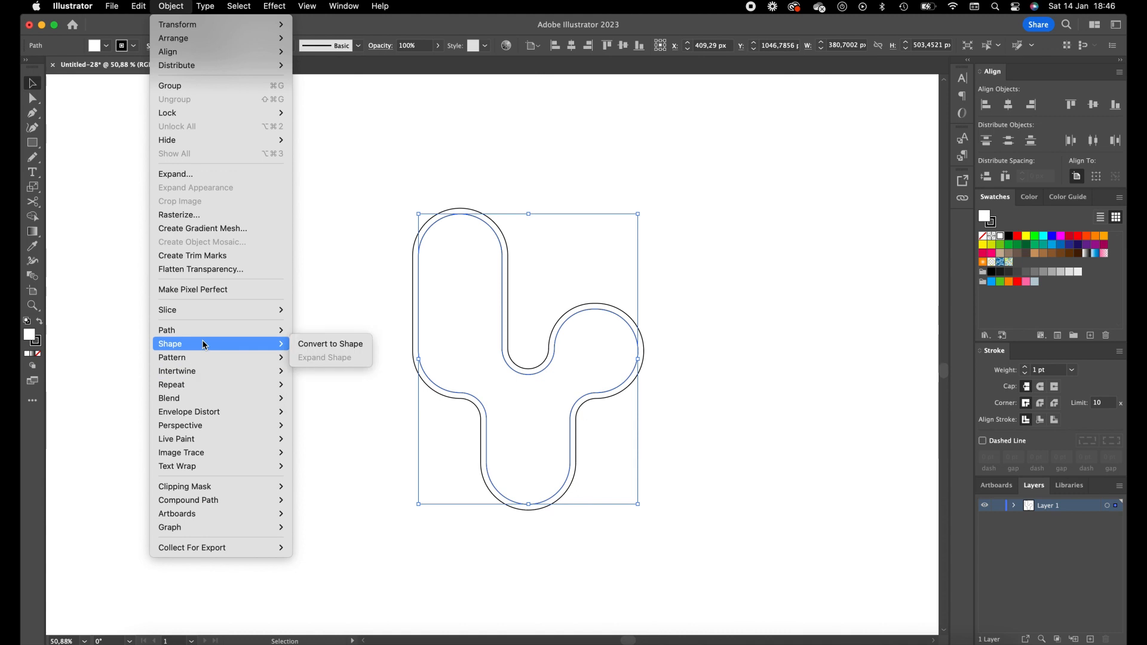
mouse_move(167, 330)
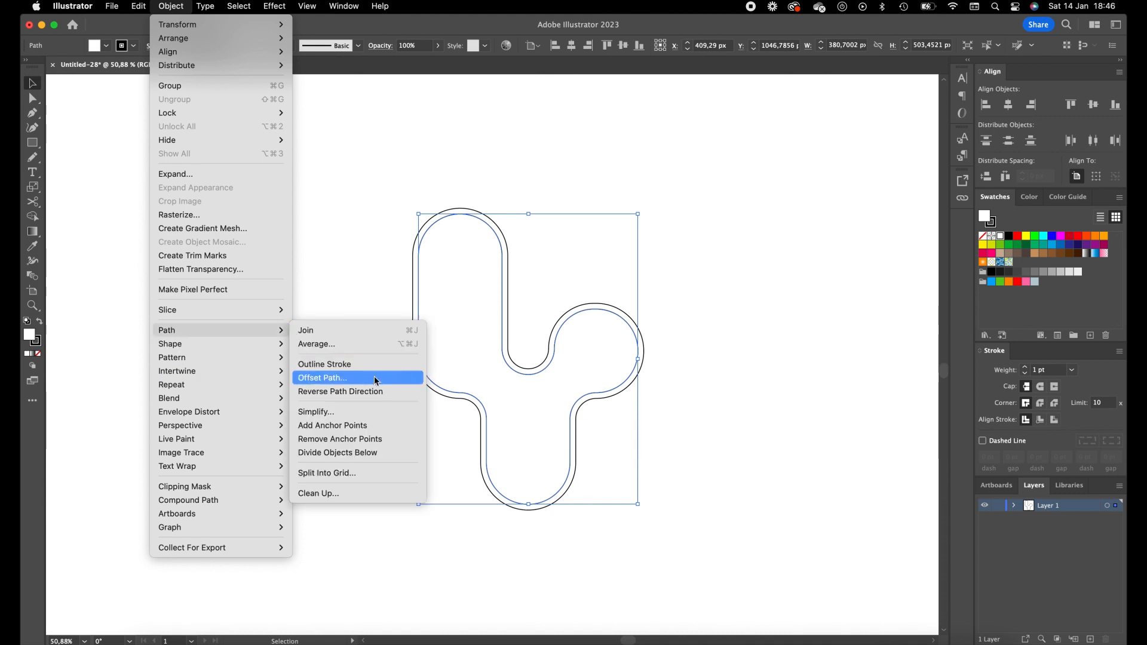
left_click(322, 377)
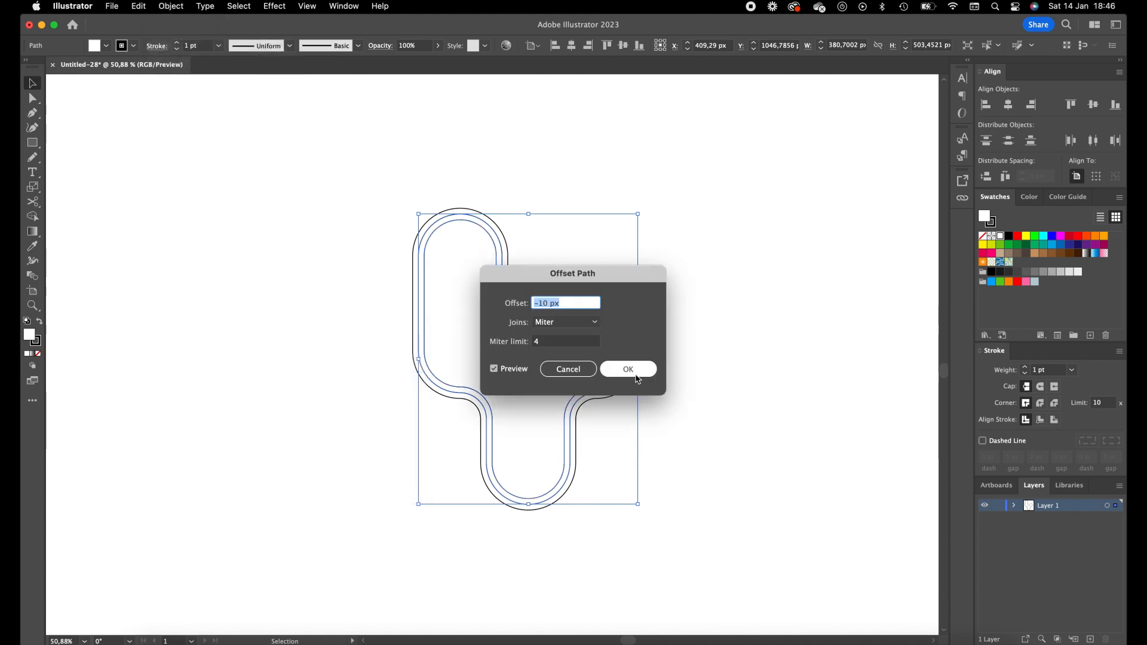
left_click(170, 6)
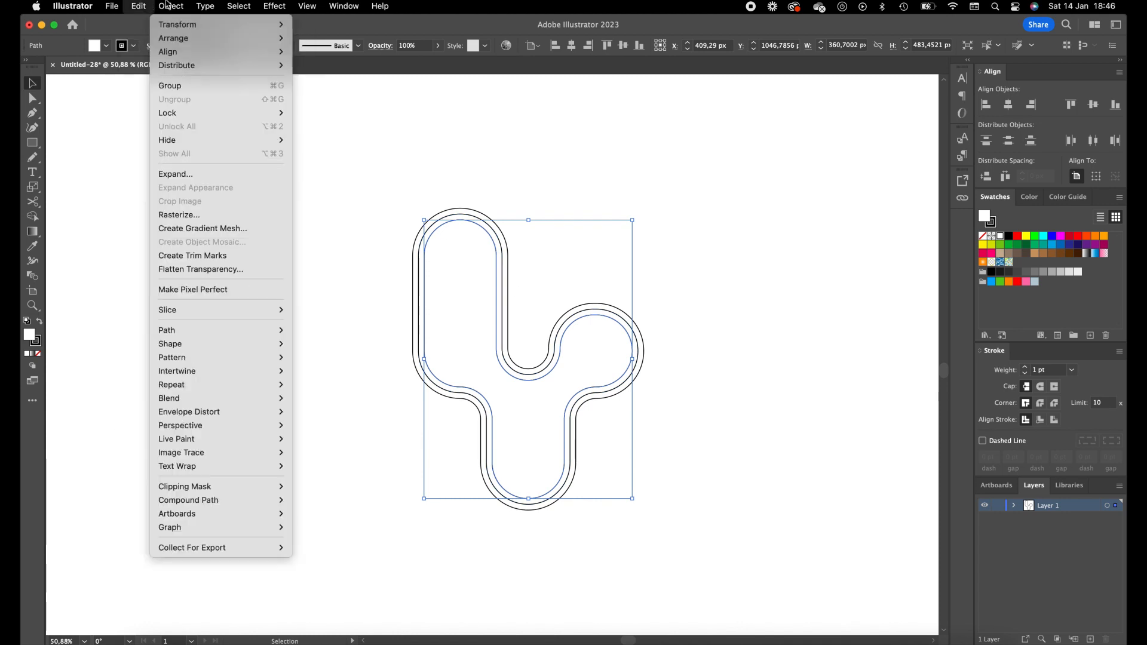
mouse_move(166, 330)
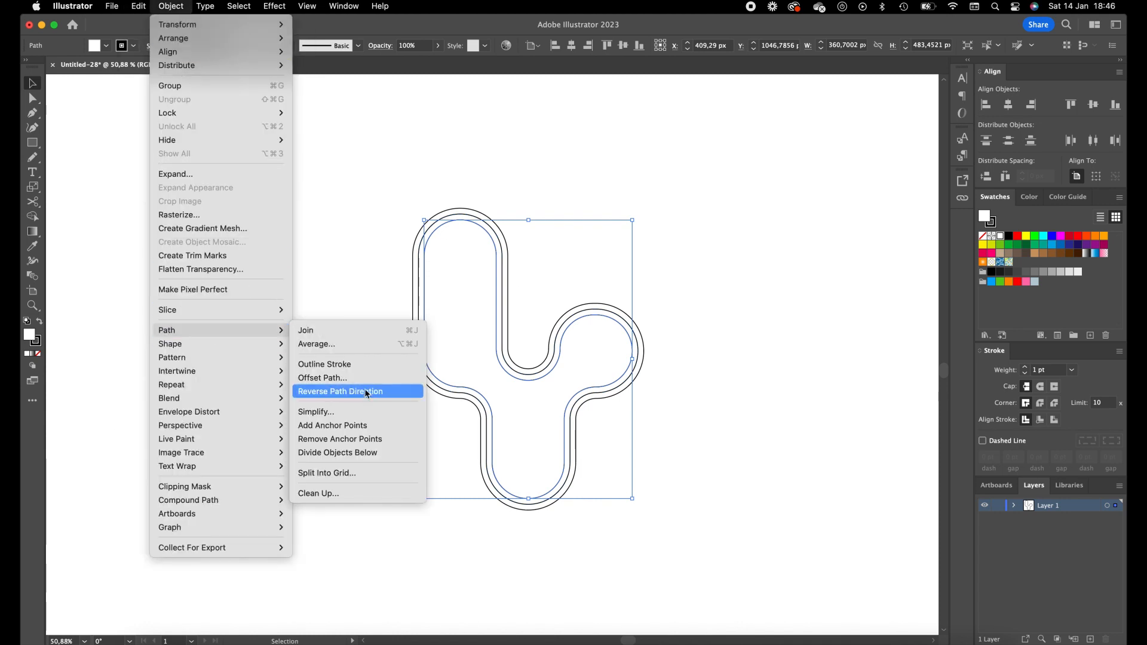
left_click(322, 378)
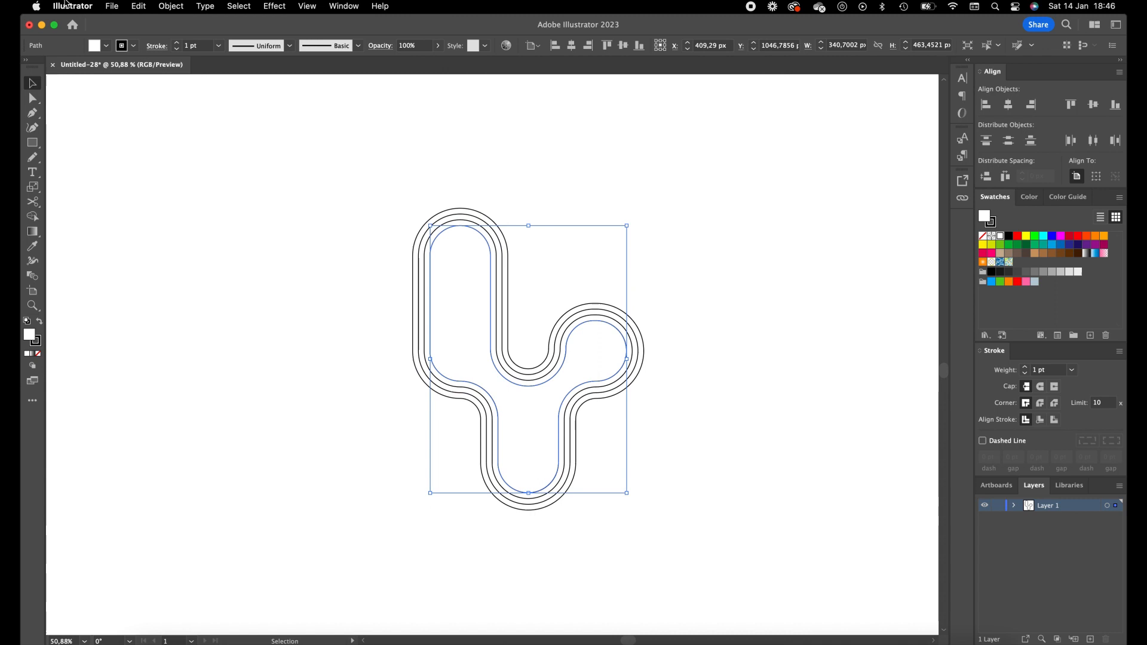
left_click(171, 6)
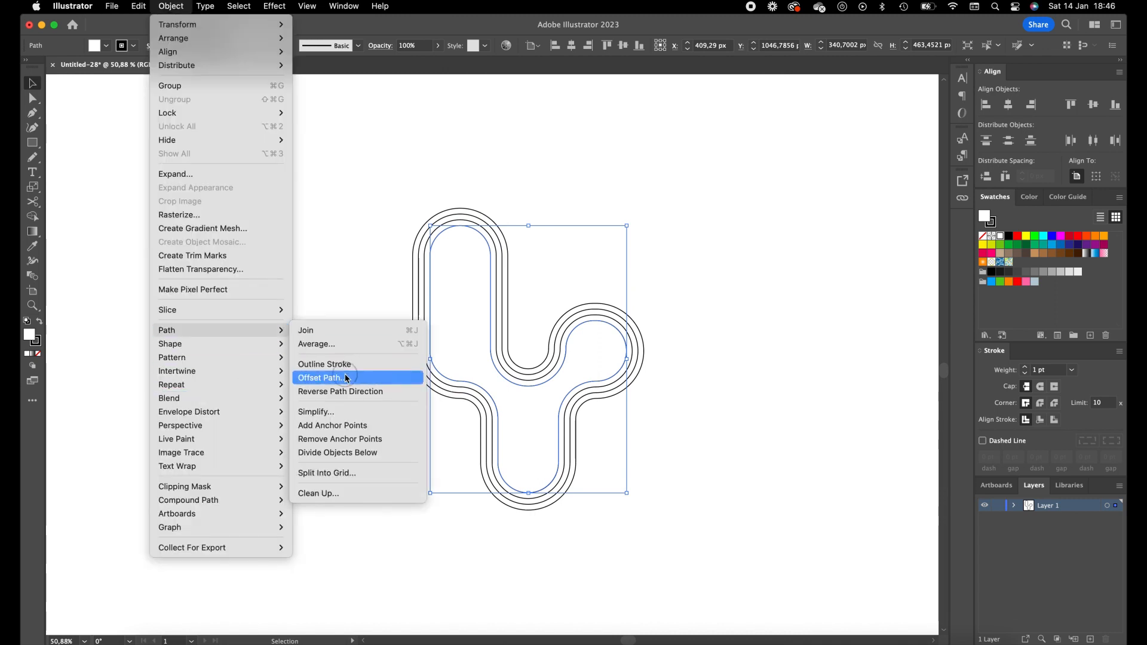
left_click(320, 378)
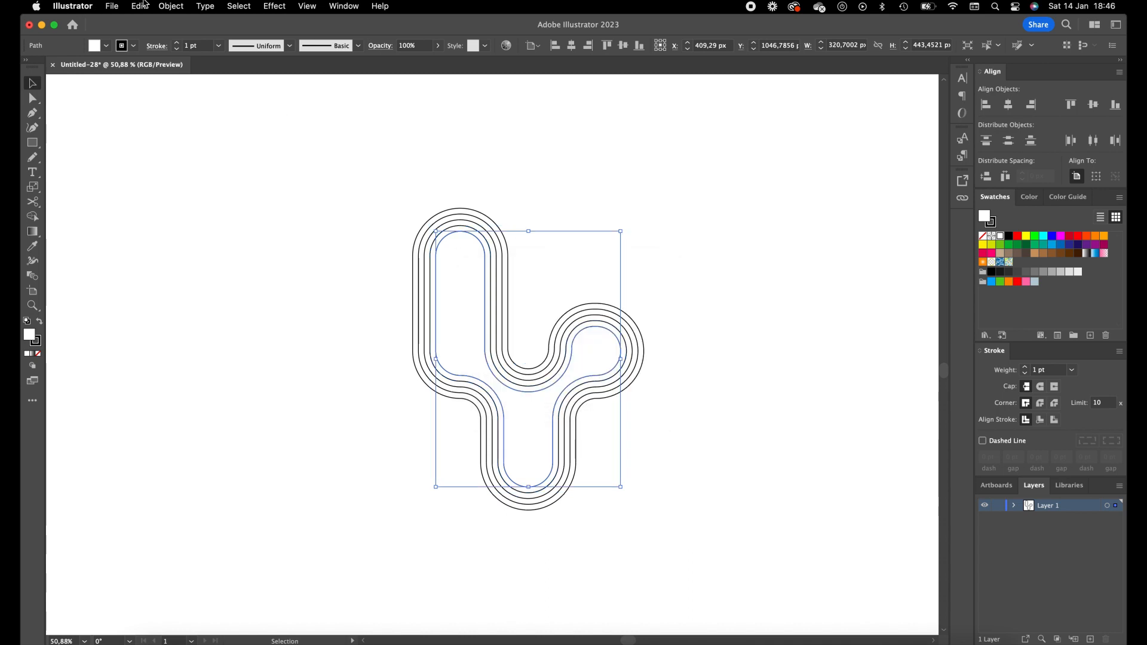
left_click(170, 6)
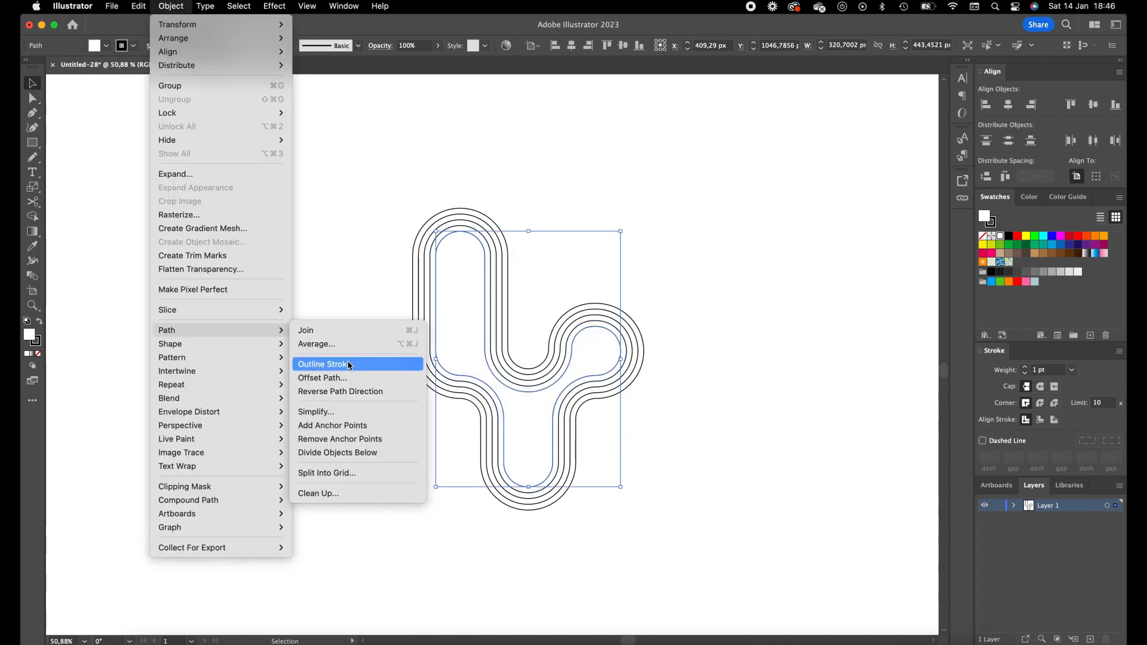
left_click(322, 378)
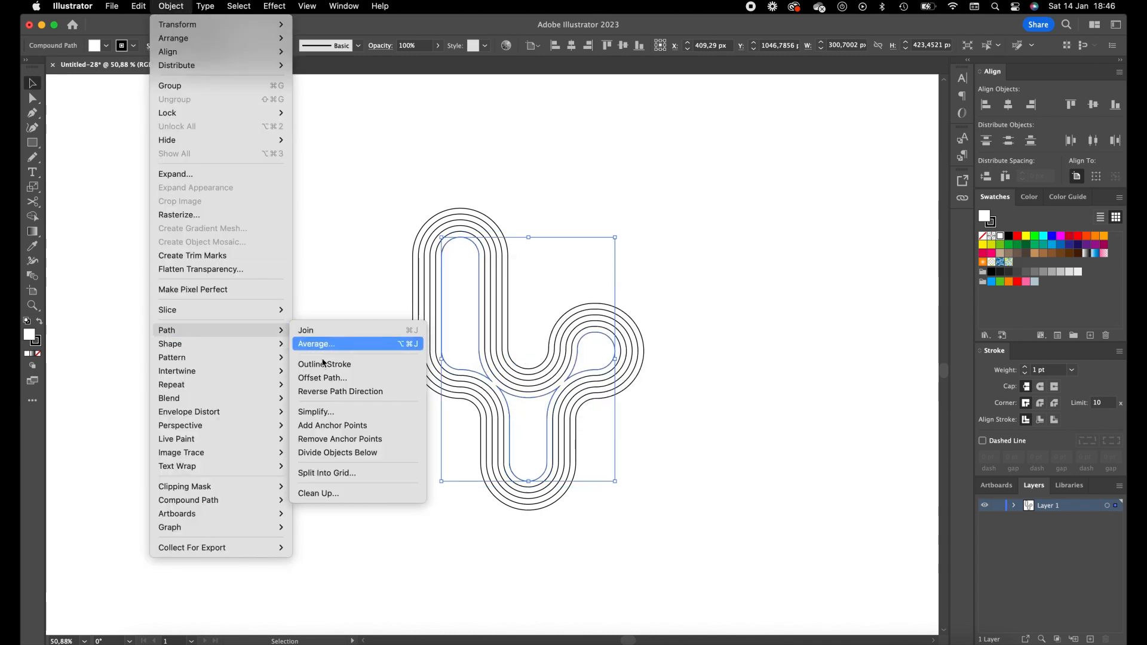
left_click(322, 377)
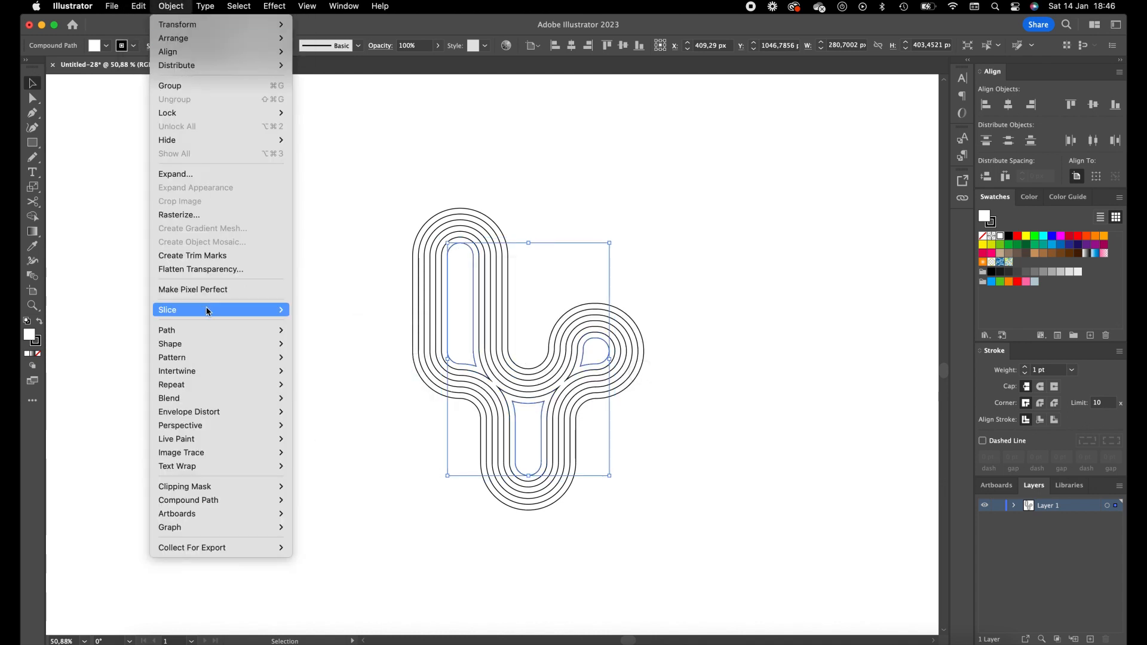
mouse_move(166, 330)
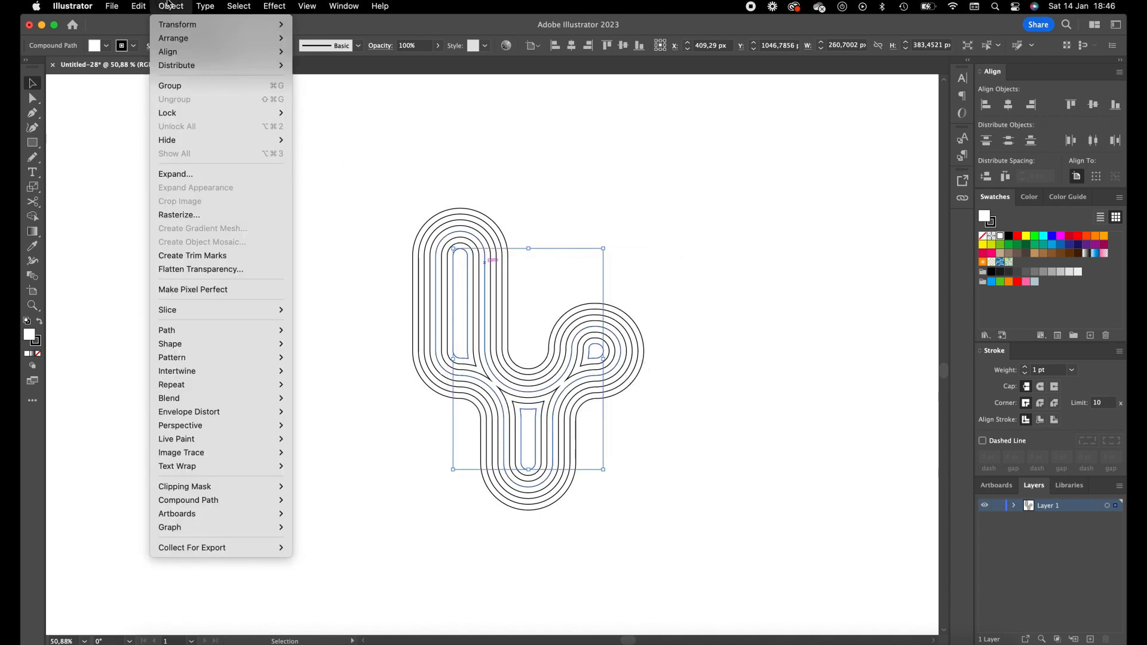
mouse_move(167, 330)
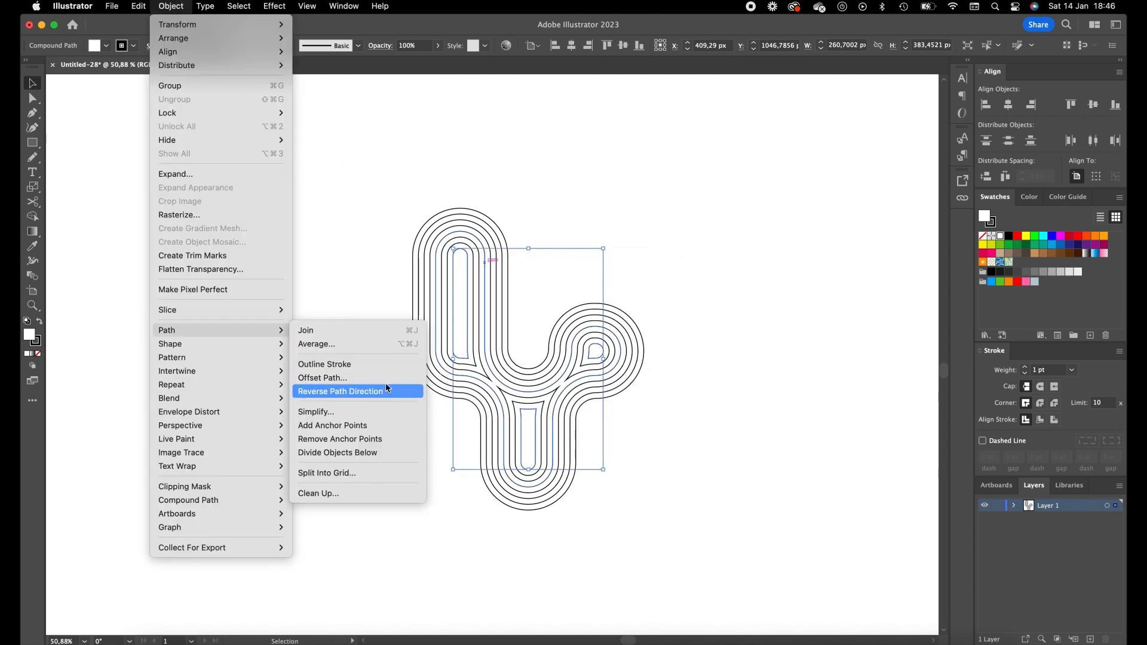
left_click(340, 391)
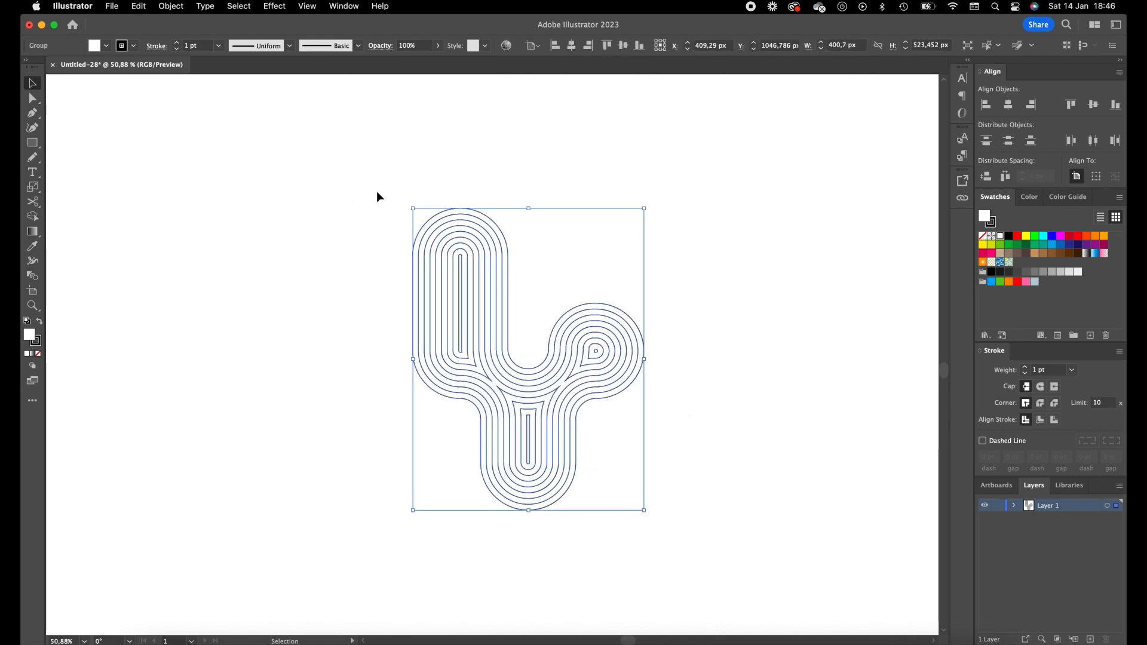
Select the innermost outline of the left arm to shift it upward.
key("cmd+k")
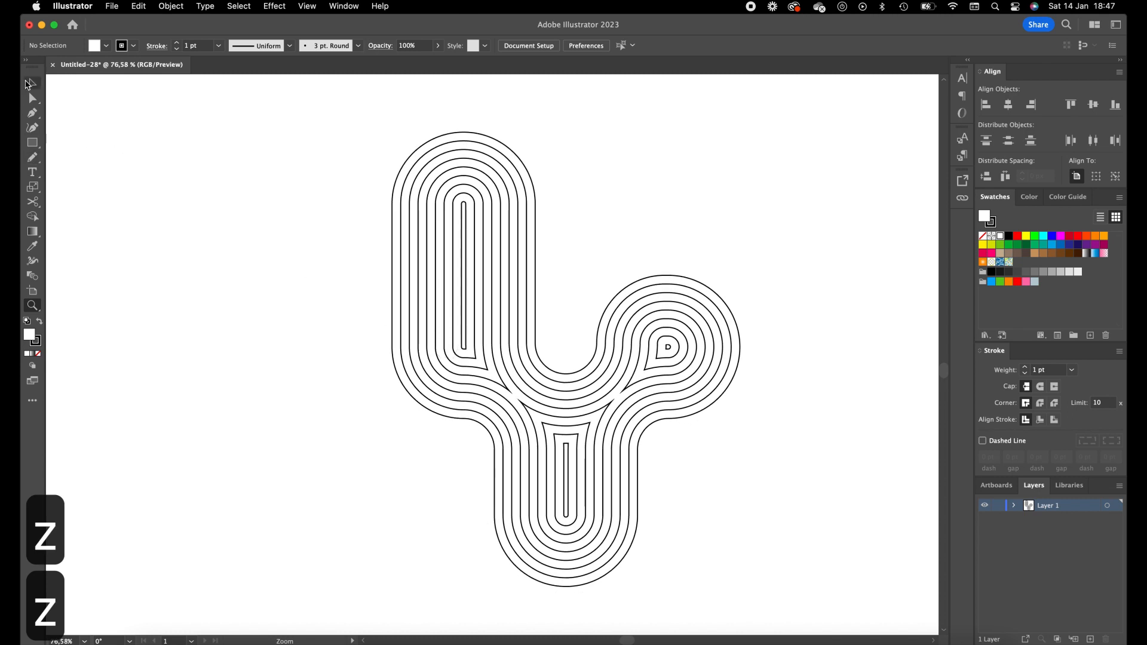
right_click(465, 263)
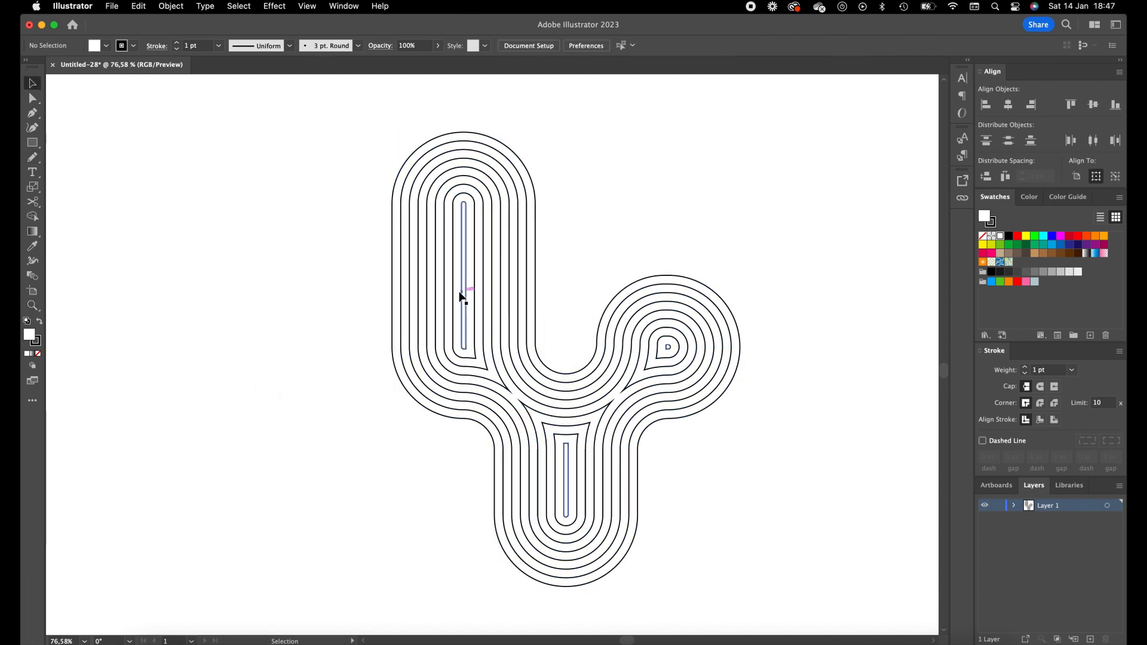
left_click(462, 296)
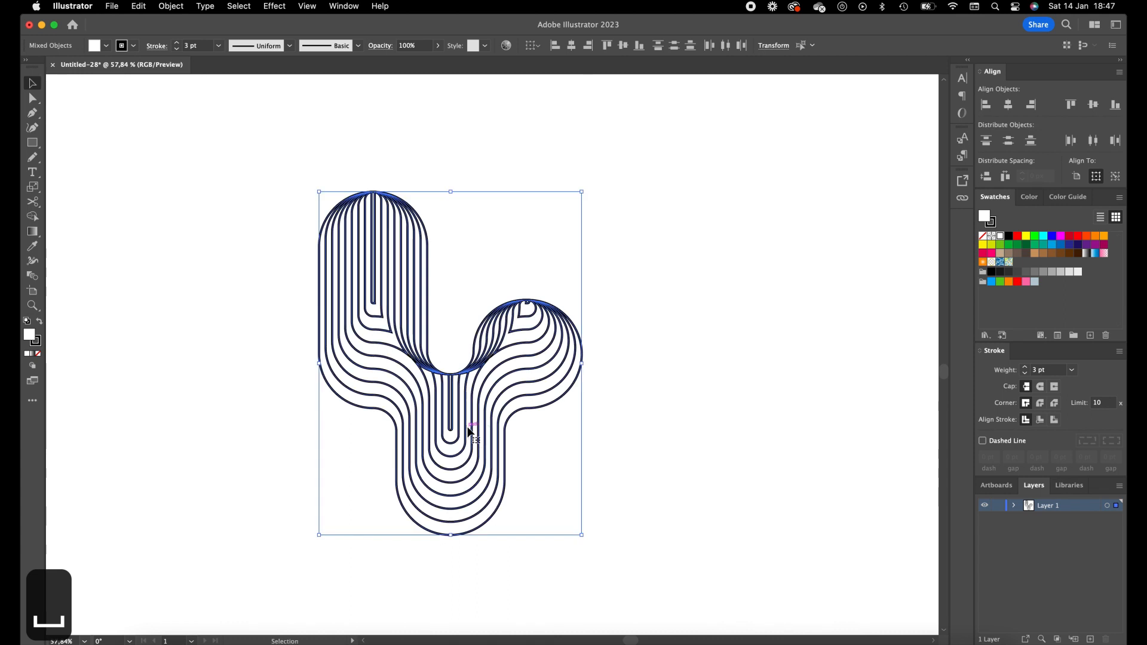
Check the Instagram cactus reference in the browser, then return to Illustrator.
key("cmd+tab")
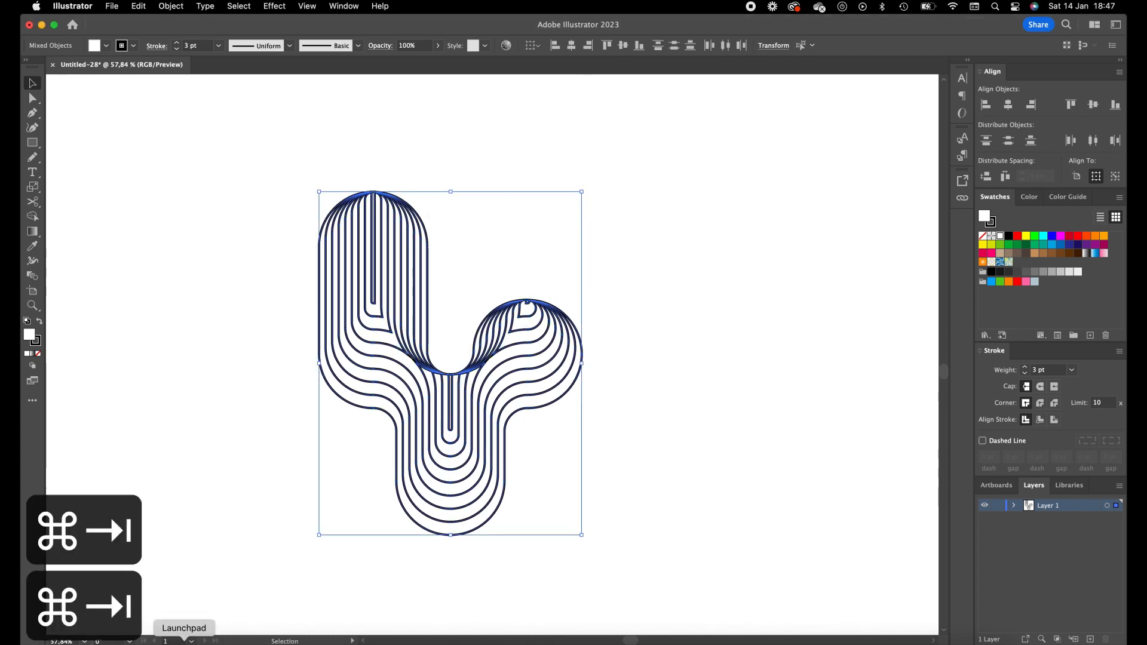
key("cmd+tab")
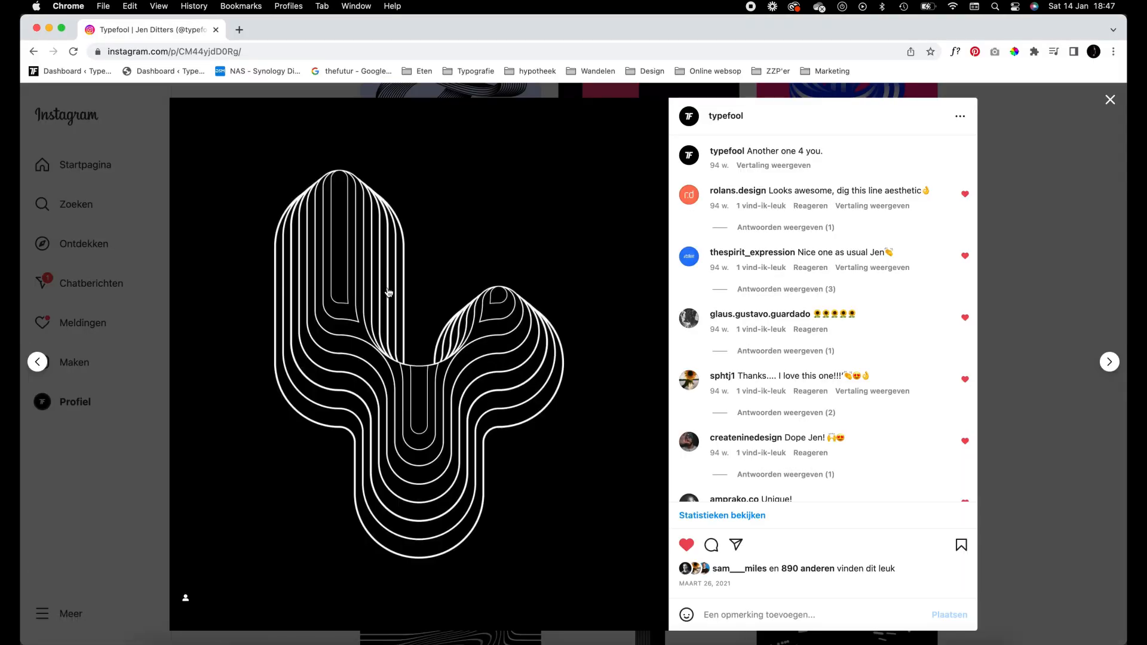
mouse_move(284, 366)
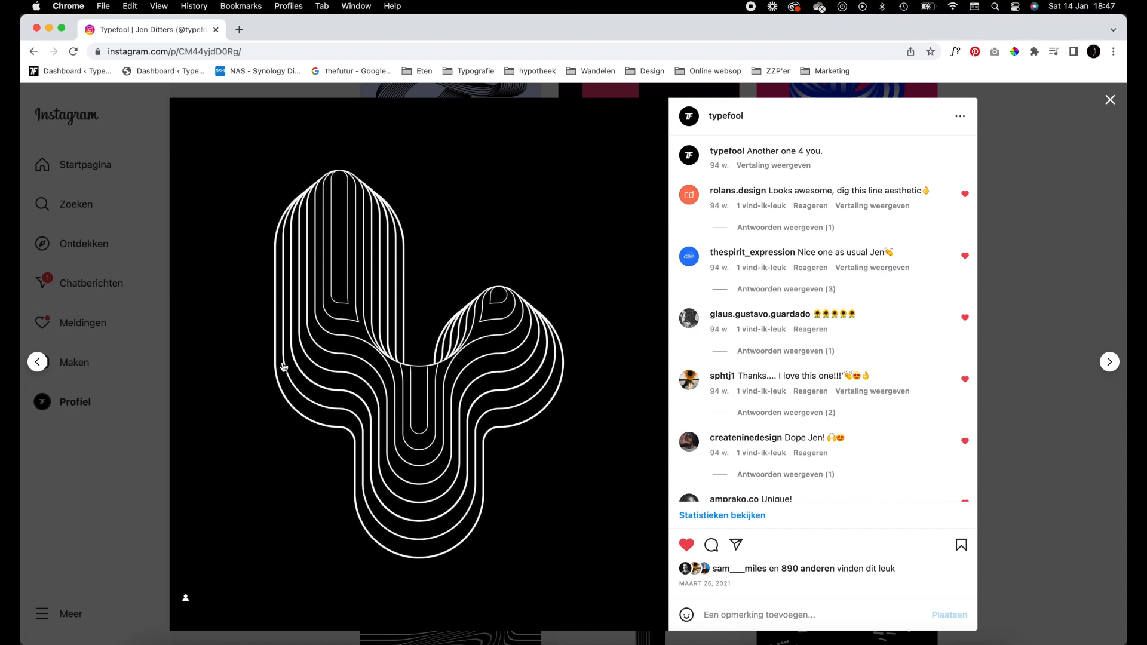
key("cmd+tab")
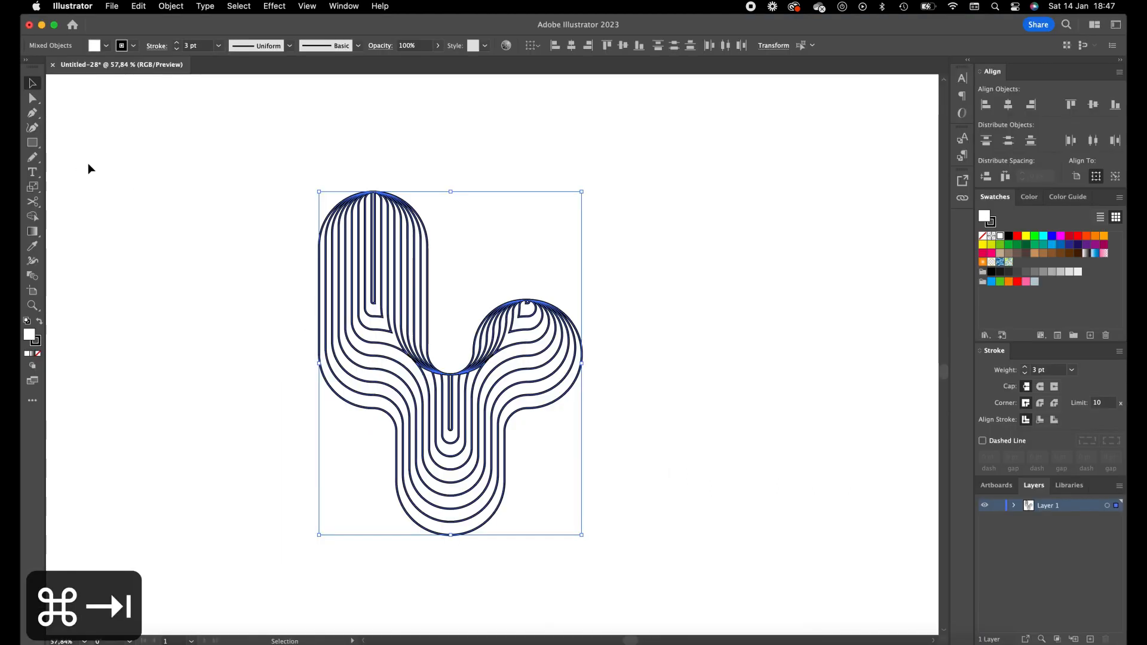